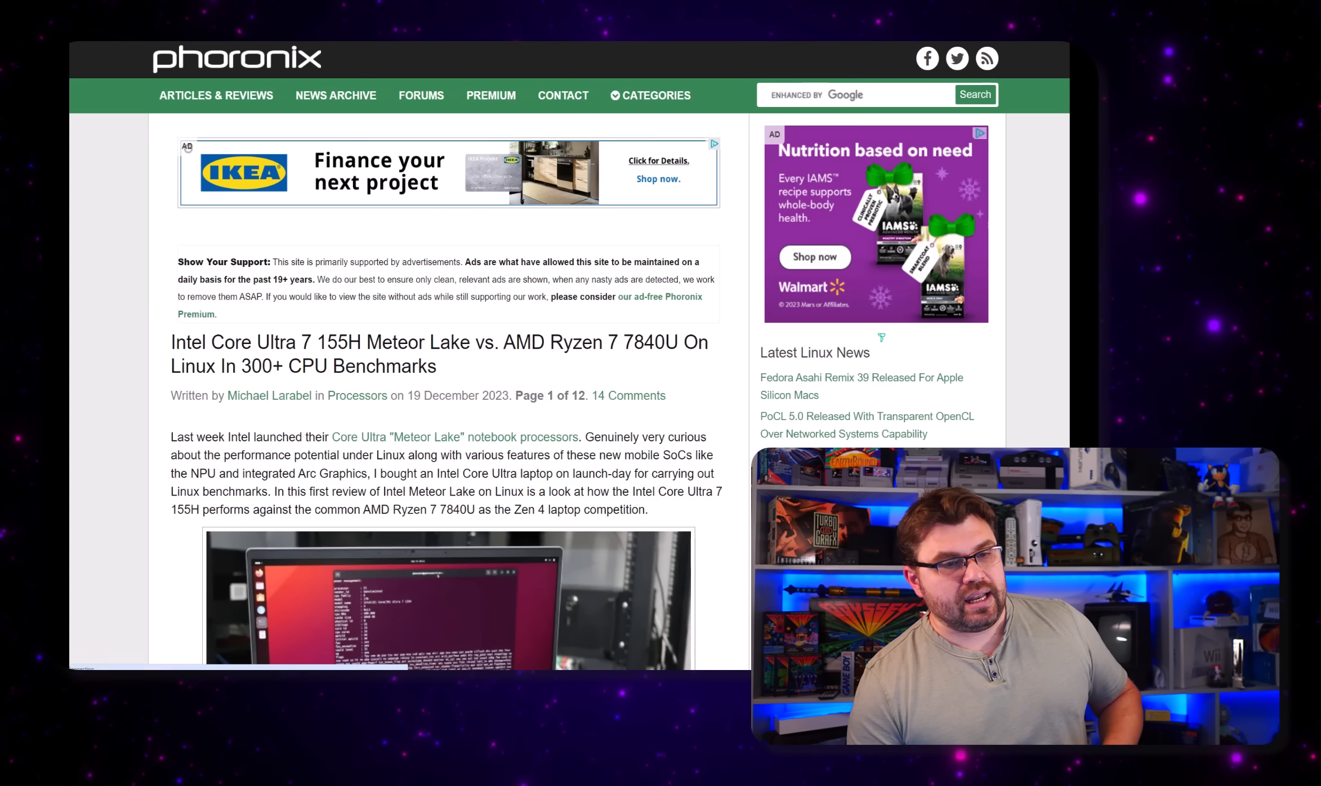
Step: Scroll the Phoronix article to the geometric mean chart, where Ryzen 7 7840U leads 54.20 to 42.31
{"action": "scroll", "scroll_direction": "down", "scroll_amount": 3}
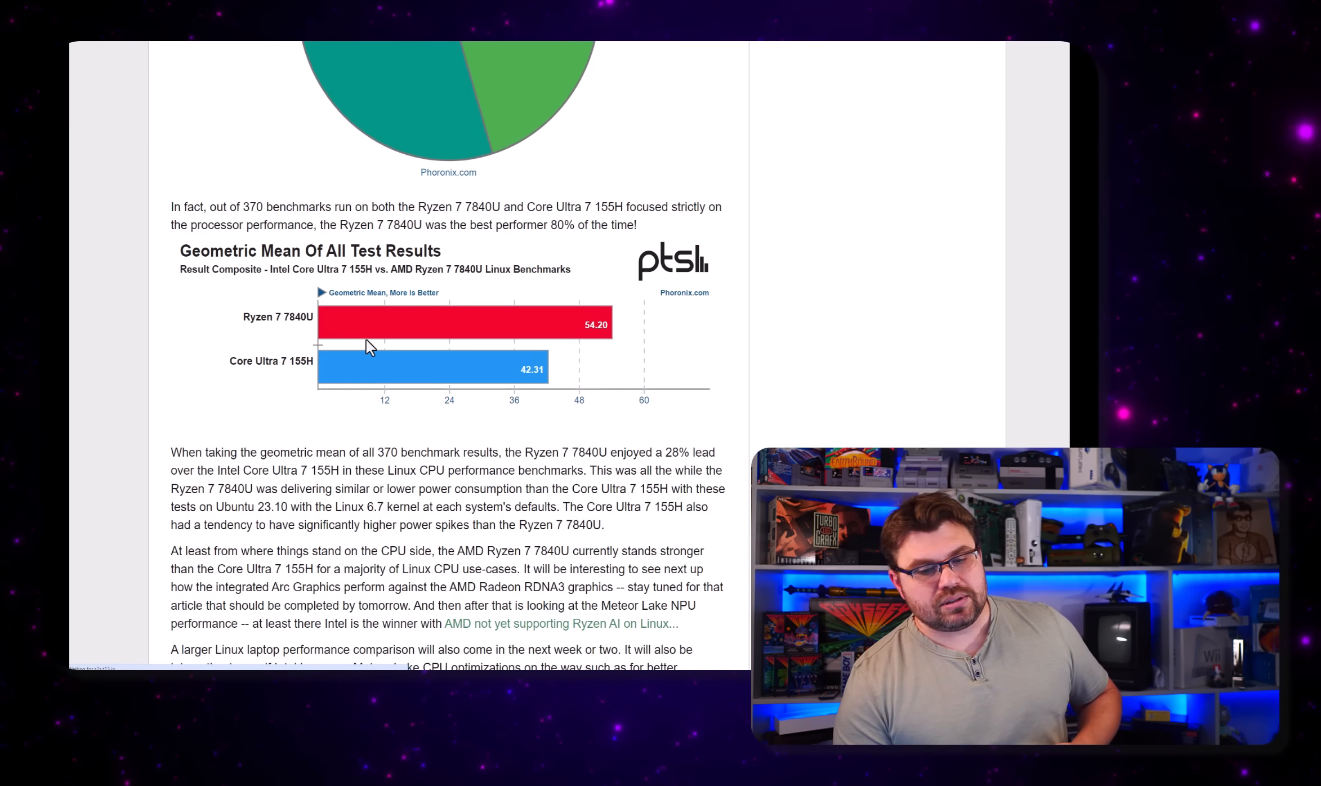
{"action": "scroll", "scroll_direction": "up", "scroll_amount": 3}
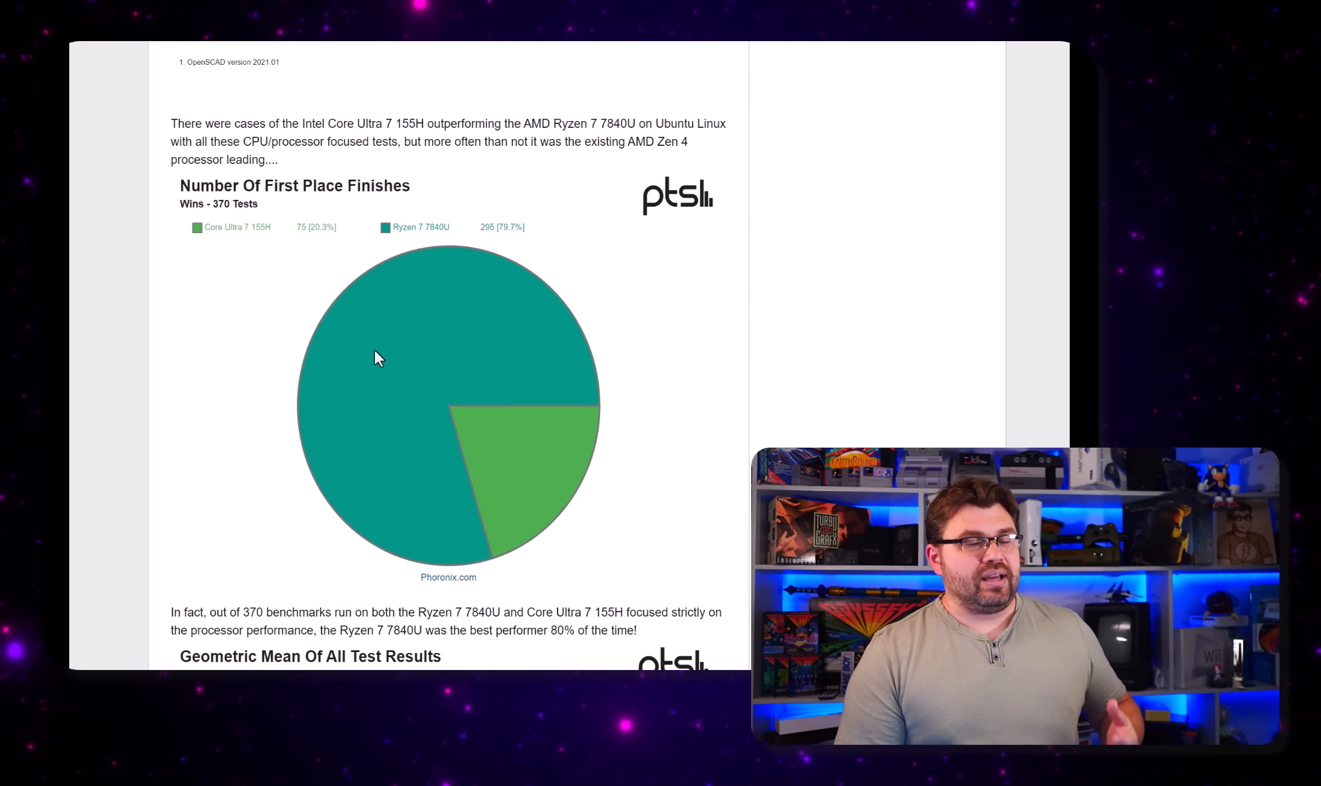
{"action": "scroll", "scroll_direction": "down", "scroll_amount": 3}
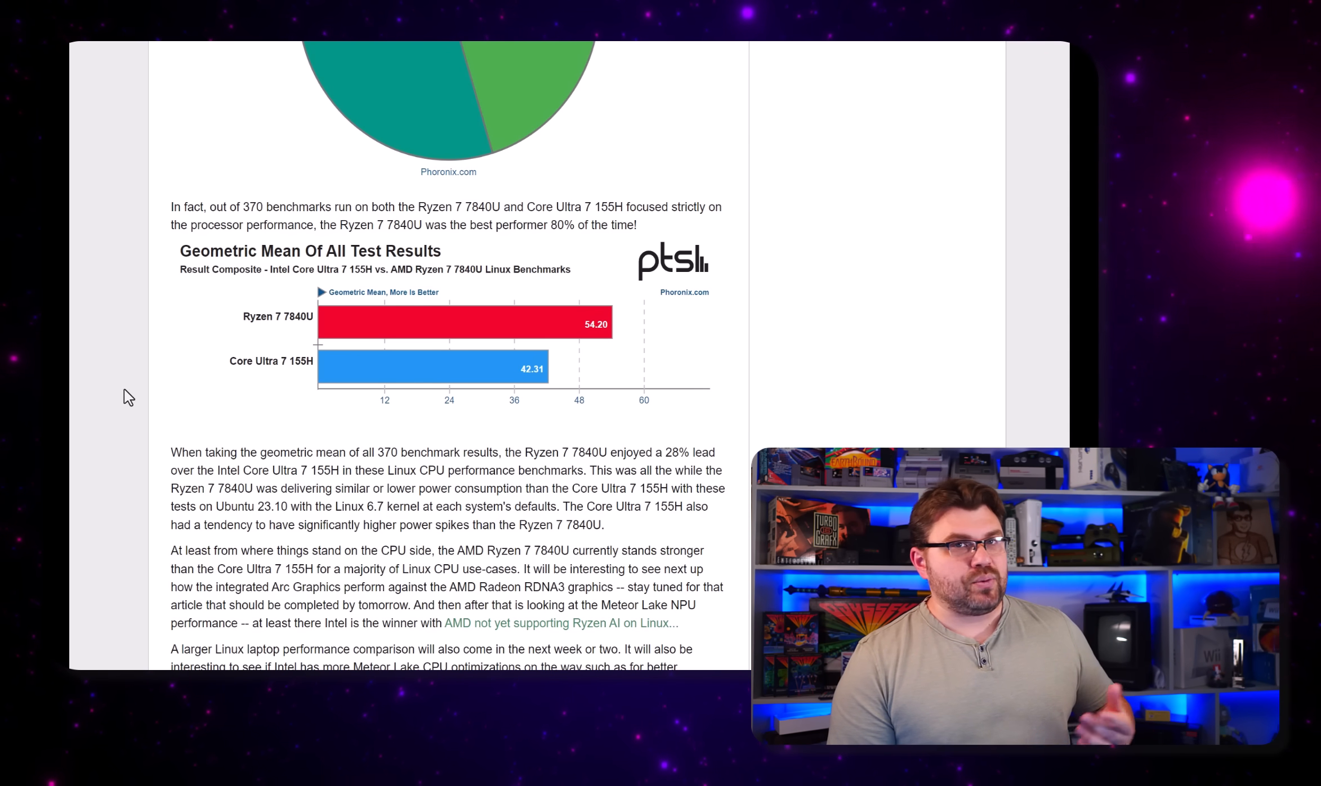
{"action": "mouse_move", "coordinate": [276, 348]}
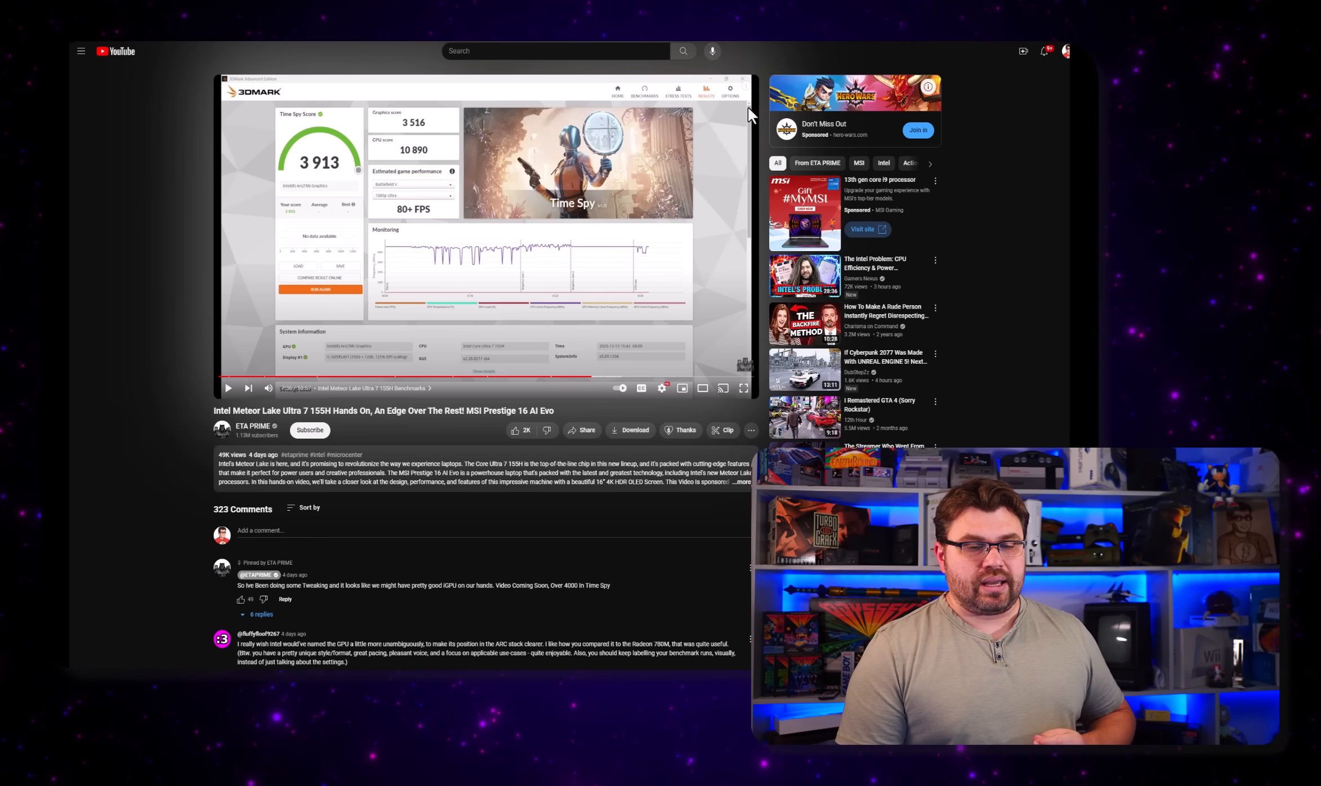
{"action": "mouse_move", "coordinate": [658, 73]}
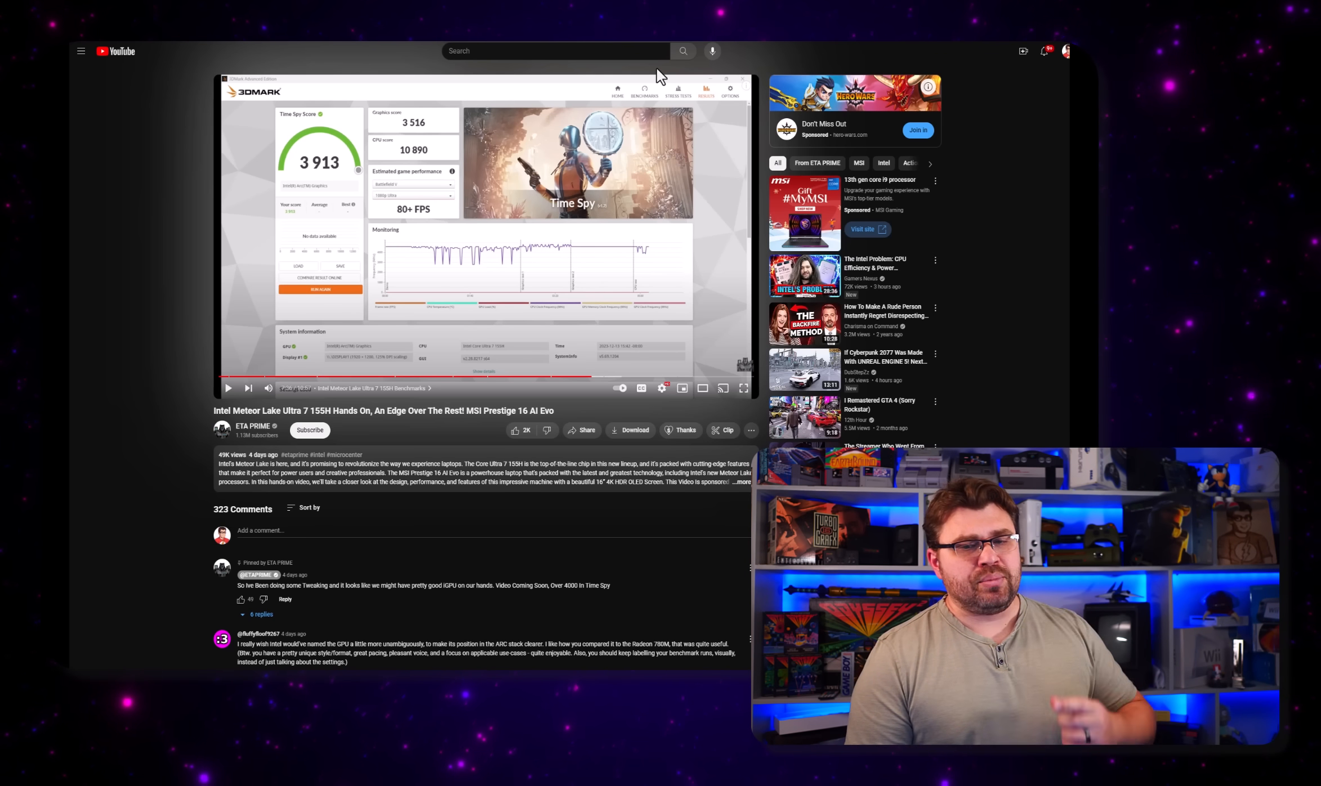
{"action": "mouse_move", "coordinate": [626, 83]}
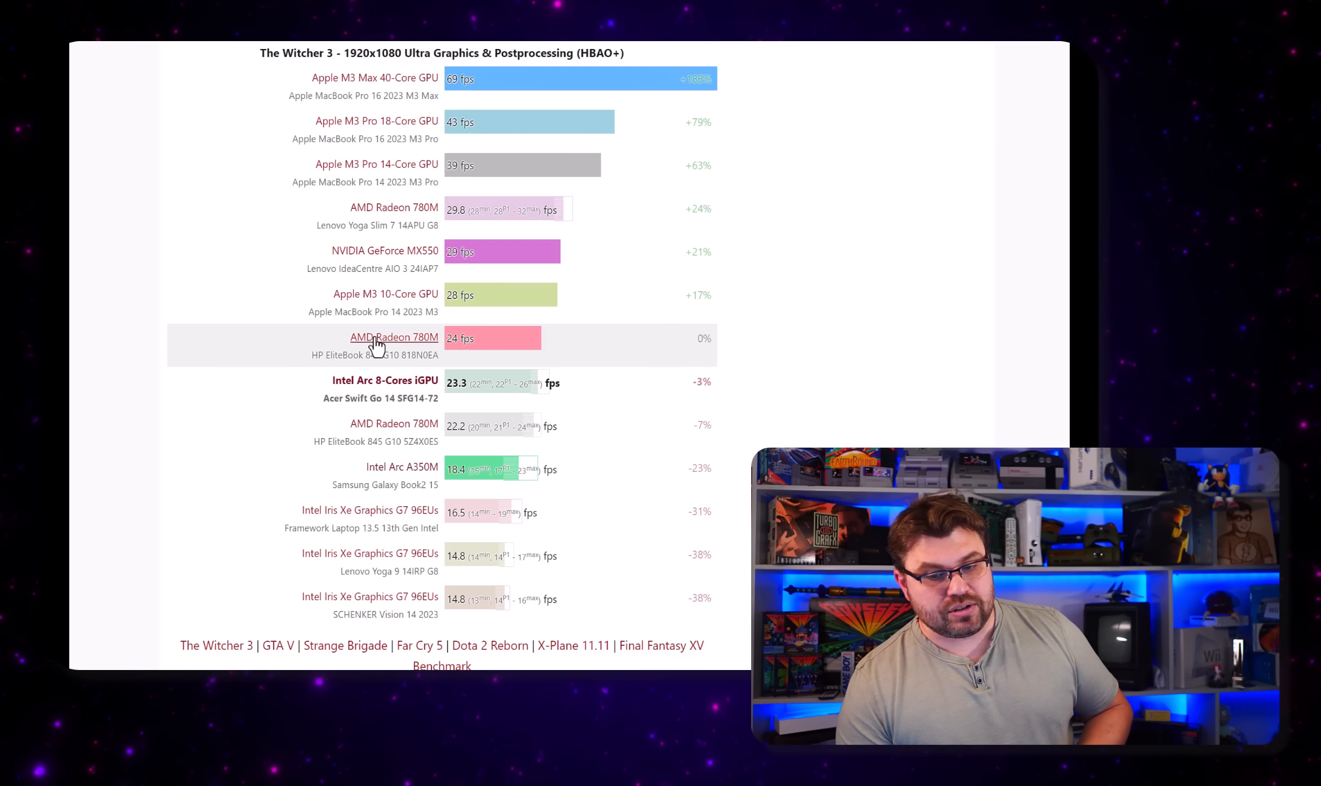
Step: Make the HP EliteBook 845 G10 Radeon 780M the Witcher 3 baseline, then scroll to the efficiency chart
{"action": "left_click", "coordinate": [384, 251]}
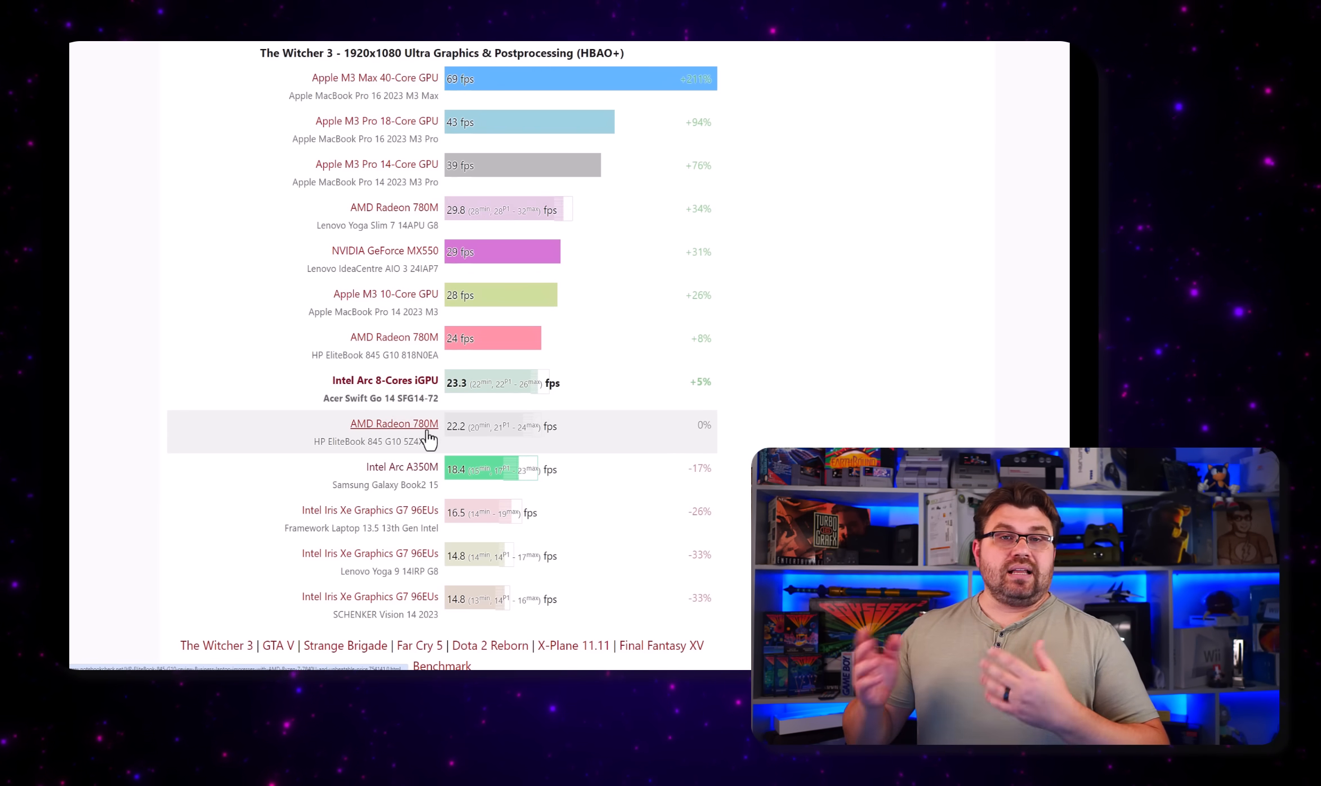
{"action": "scroll", "scroll_direction": "down", "scroll_amount": 3}
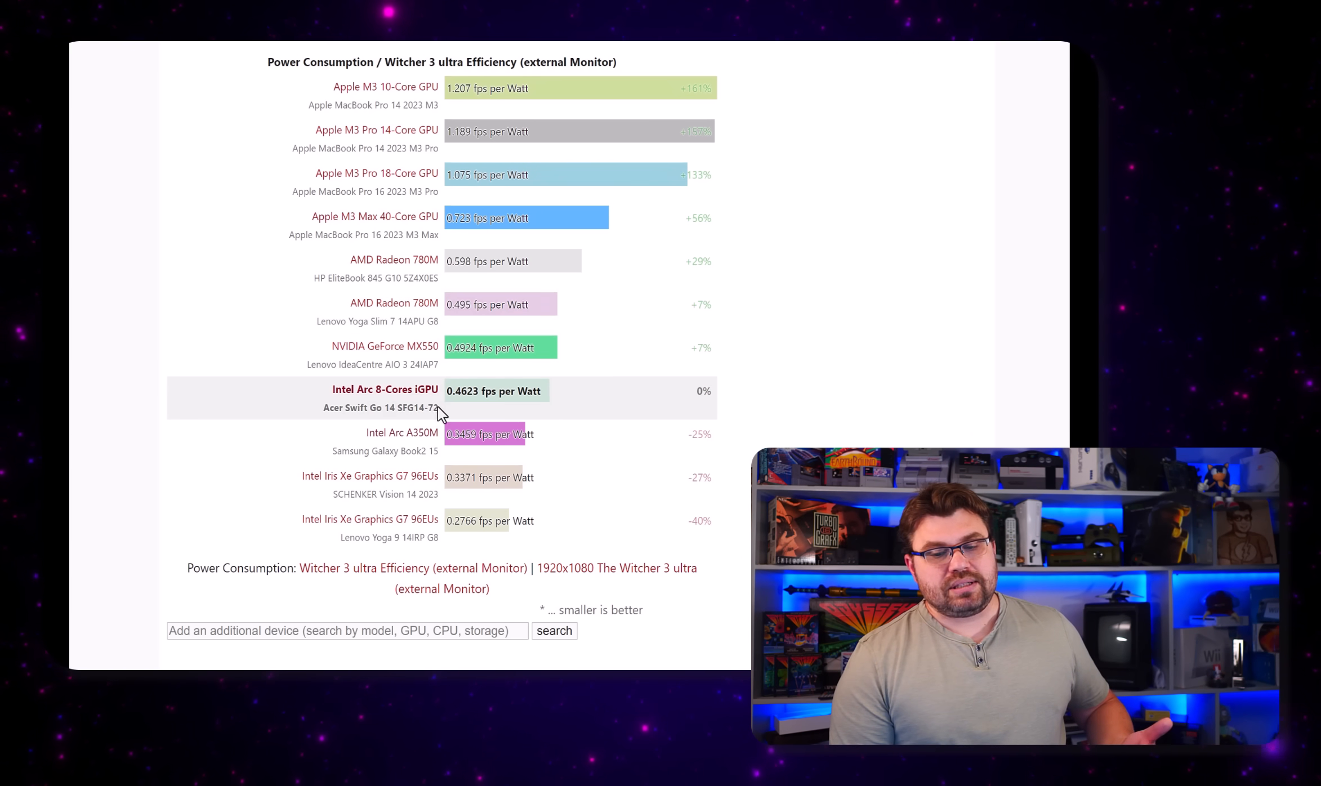
{"action": "mouse_move", "coordinate": [455, 408]}
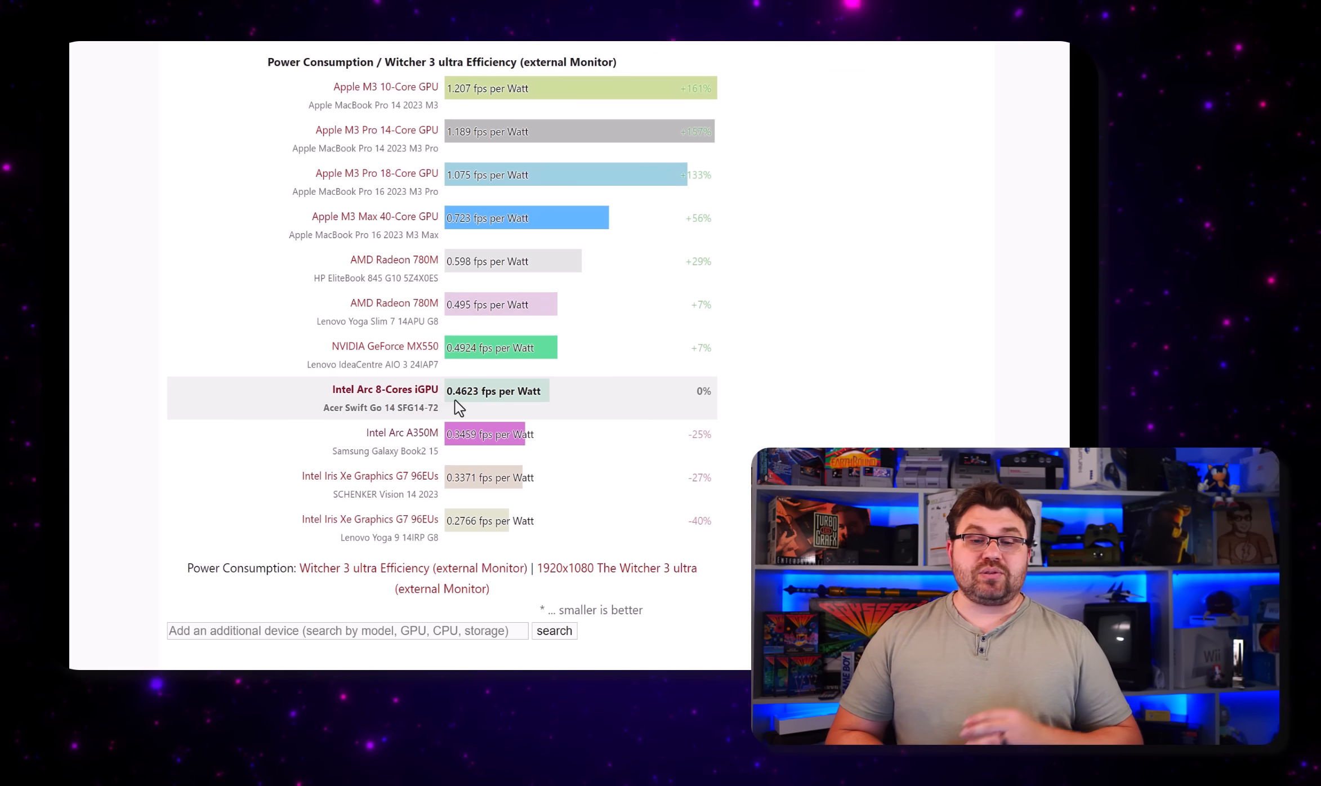
{"action": "mouse_move", "coordinate": [443, 266]}
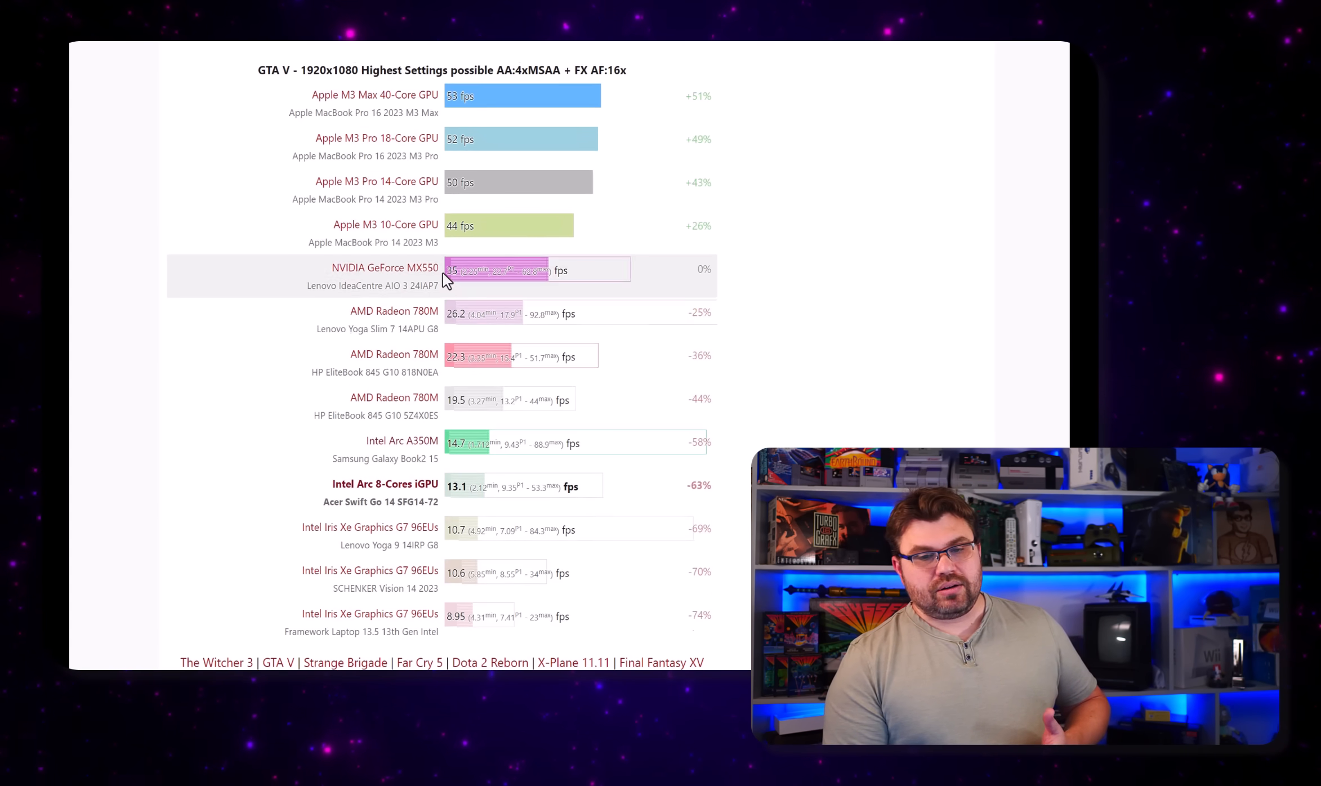
Step: Scroll past the GTA V and Far Cry 5 charts, pick Intel Arc A350M, and reach the Final Fantasy XV chart
{"action": "scroll", "scroll_direction": "down", "scroll_amount": 3}
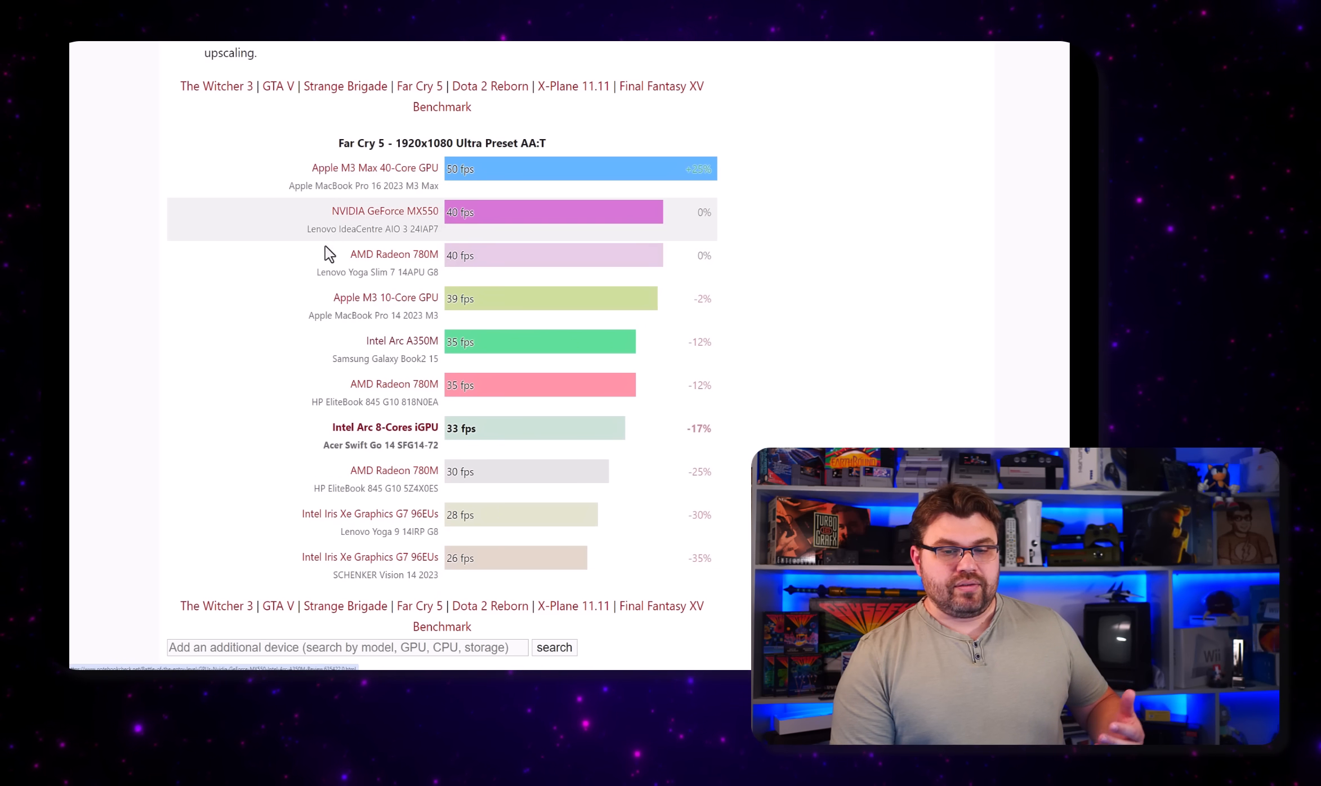
{"action": "scroll", "scroll_direction": "down", "scroll_amount": 3}
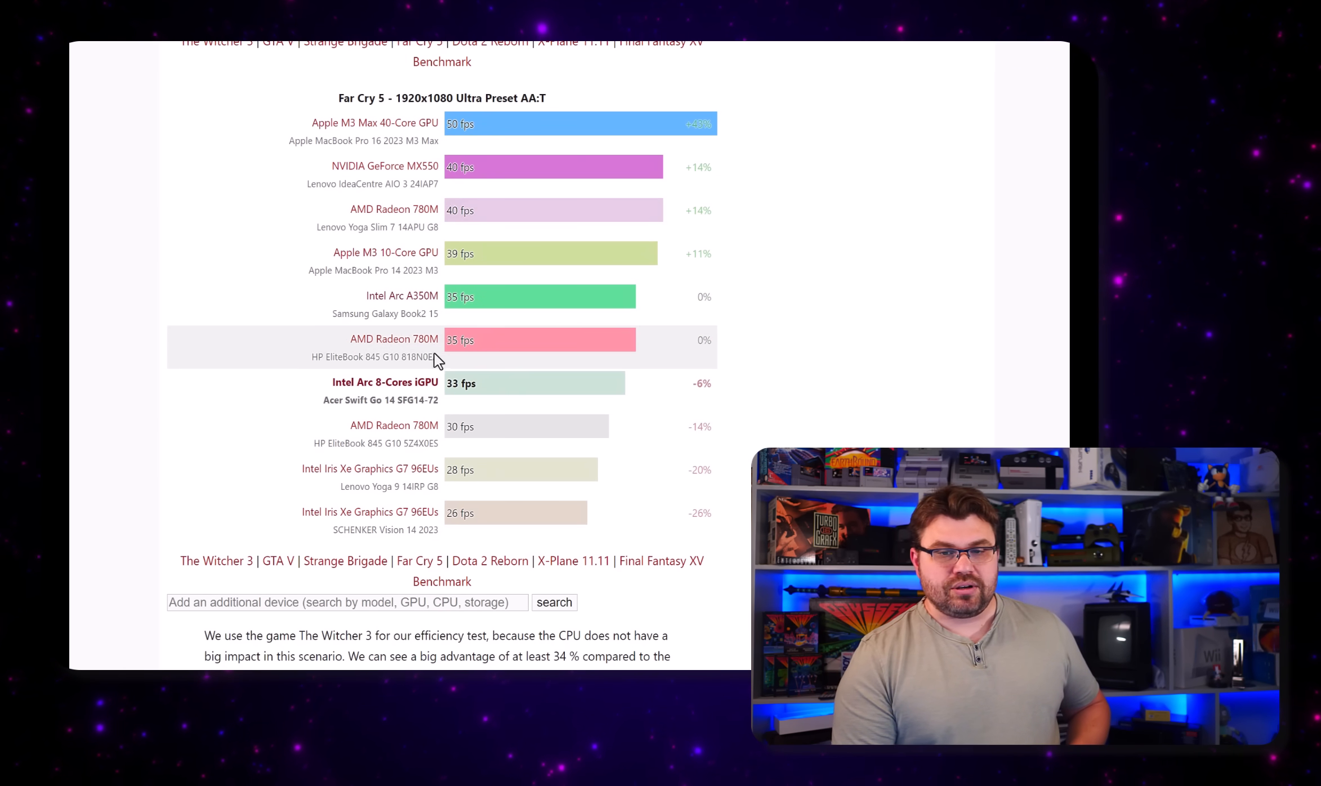
{"action": "scroll", "scroll_direction": "down", "scroll_amount": 3}
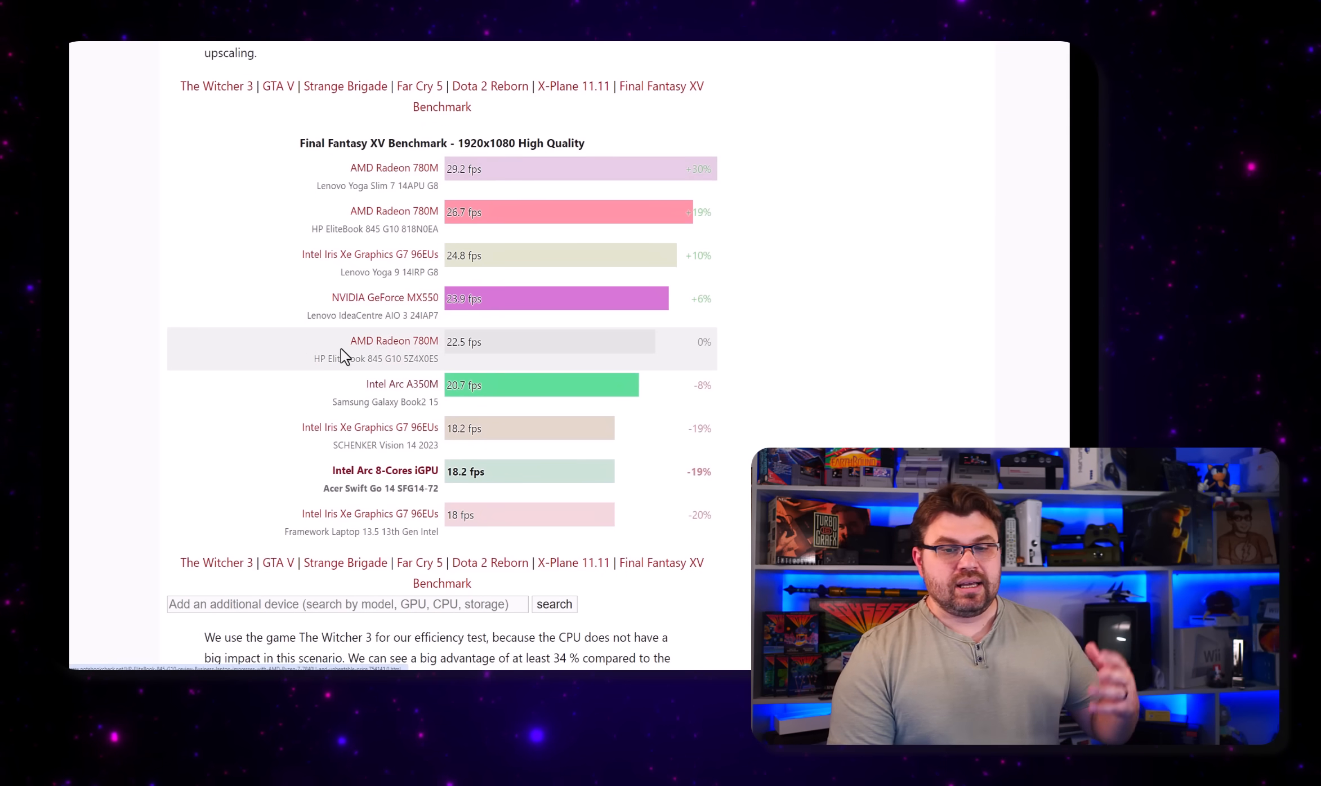
{"action": "left_click", "coordinate": [402, 384]}
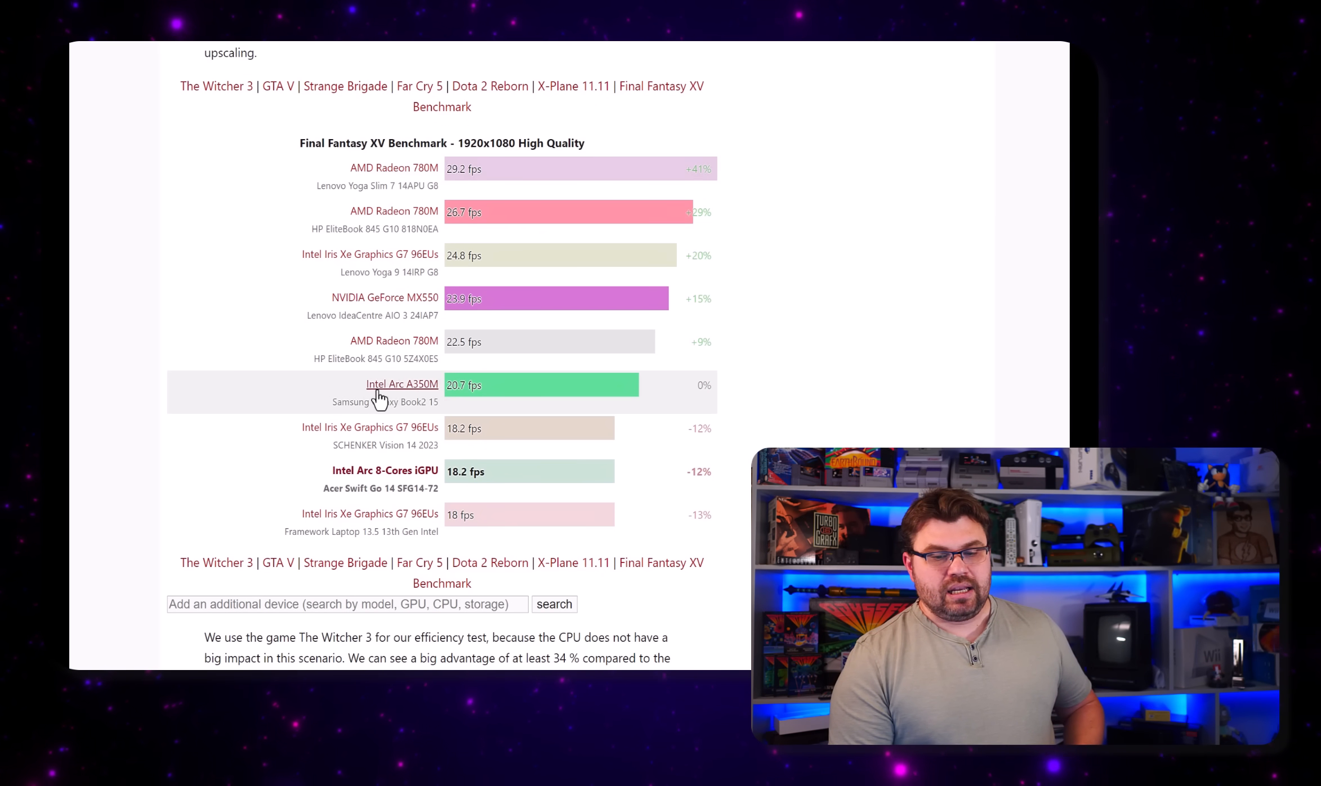
{"action": "mouse_move", "coordinate": [453, 383]}
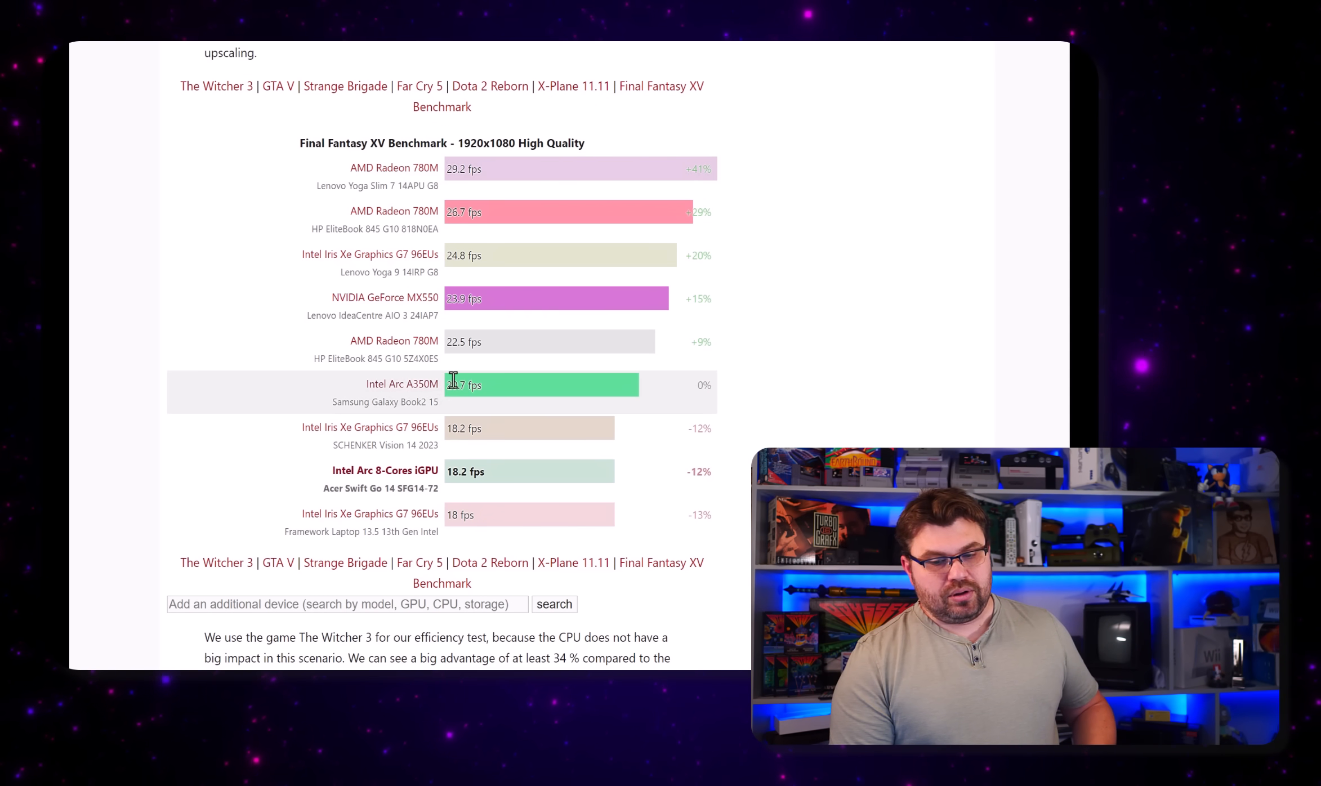
{"action": "scroll", "scroll_direction": "down", "scroll_amount": 3}
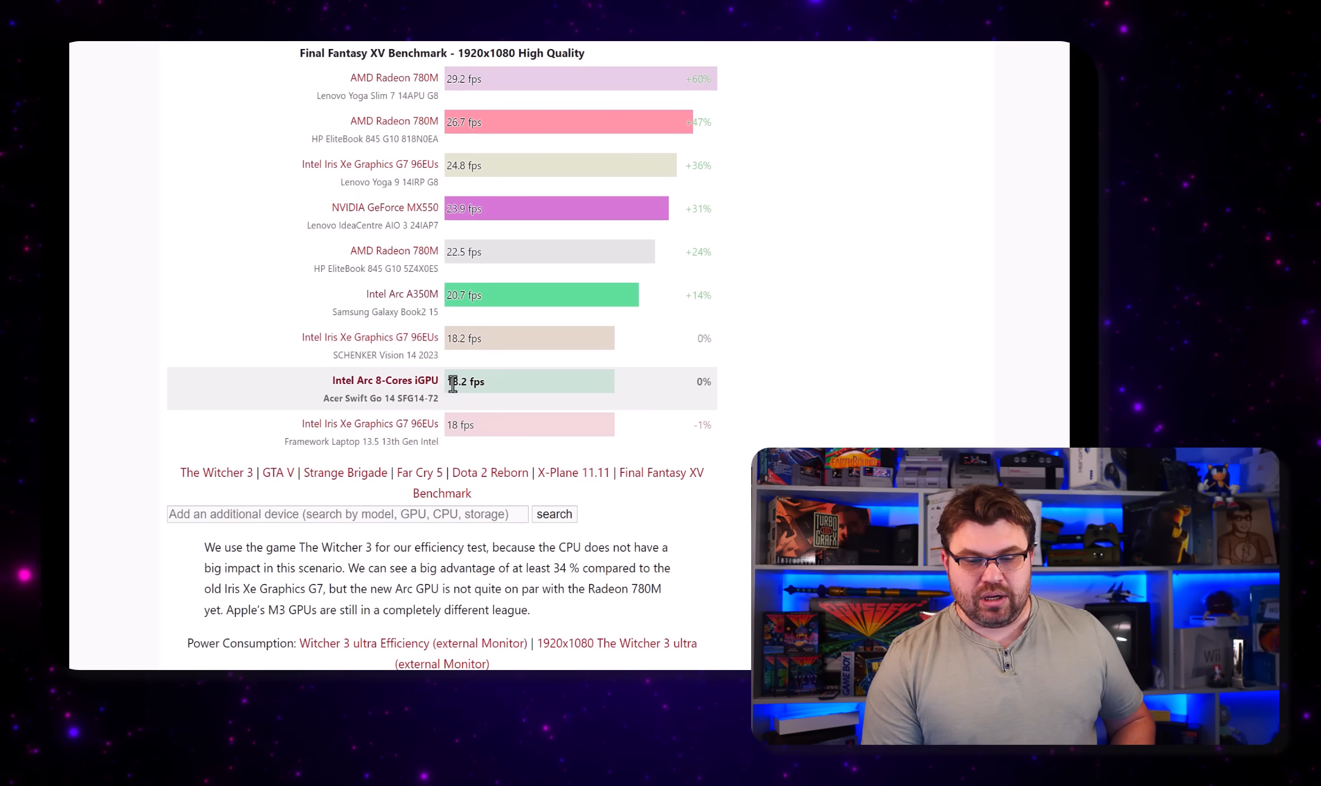